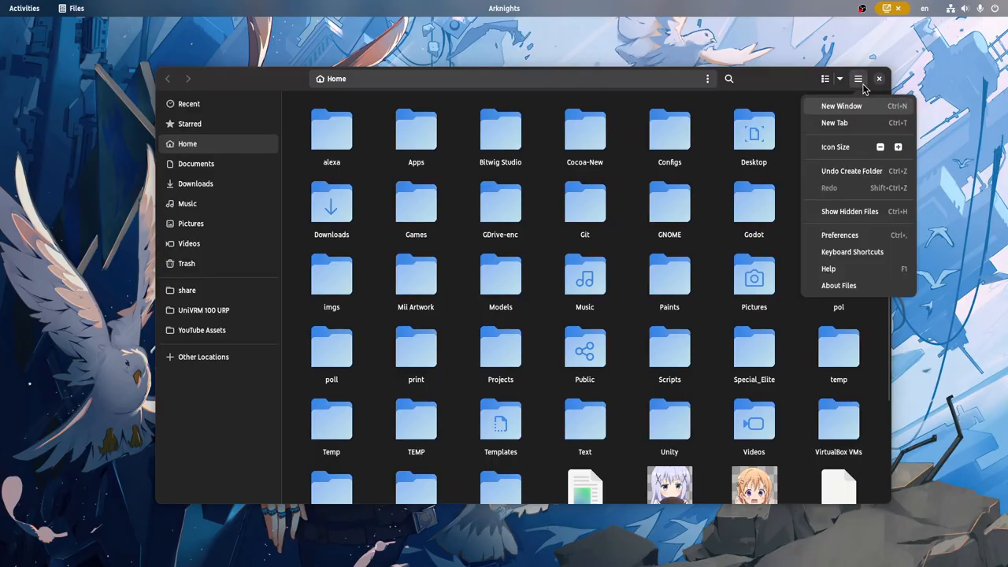
mouse_move(708, 259)
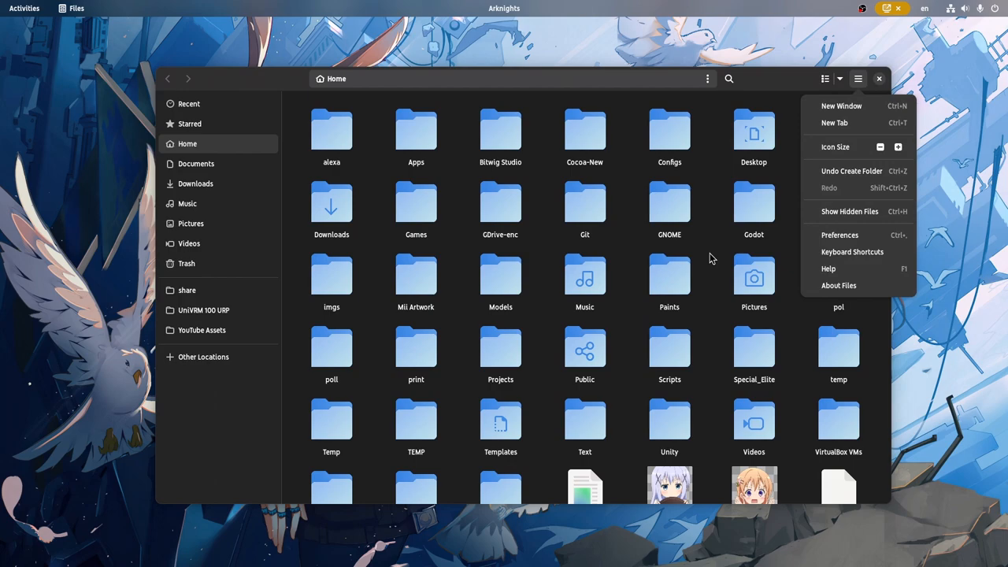
mouse_move(850, 87)
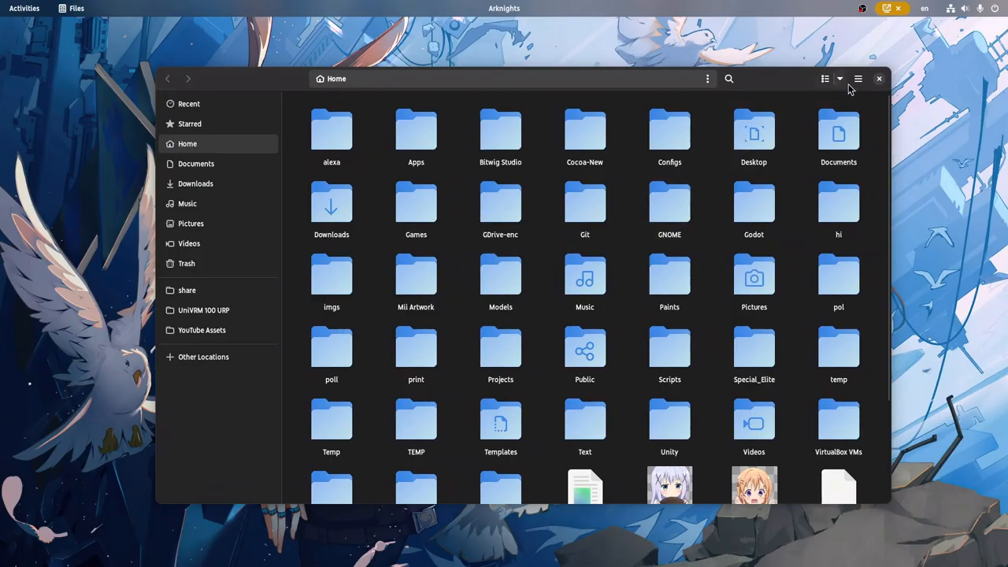
Switch to GNOME Builder showing cc-applications-panel.c with its Select Symbol list open
left_click(23, 8)
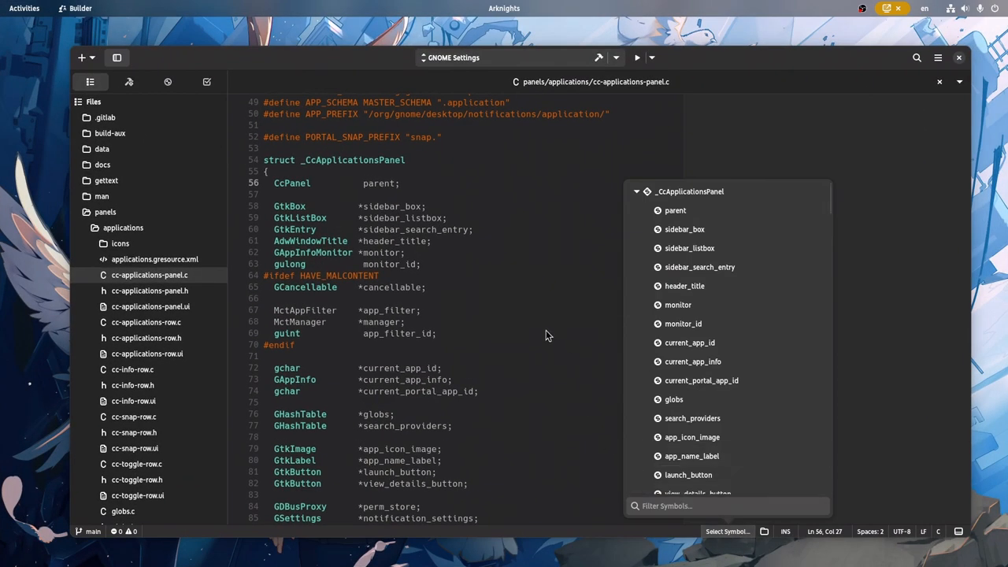
Enter the Activities overview while Builder's symbol popover is still open
left_click(399, 308)
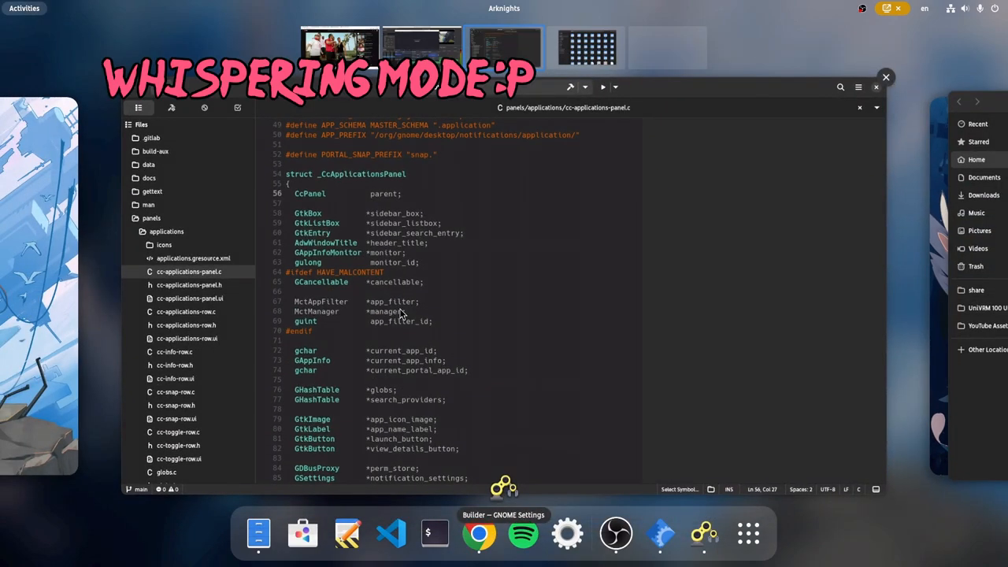
Return to GitLab merge request !2549 and select its description paragraph
left_click(479, 534)
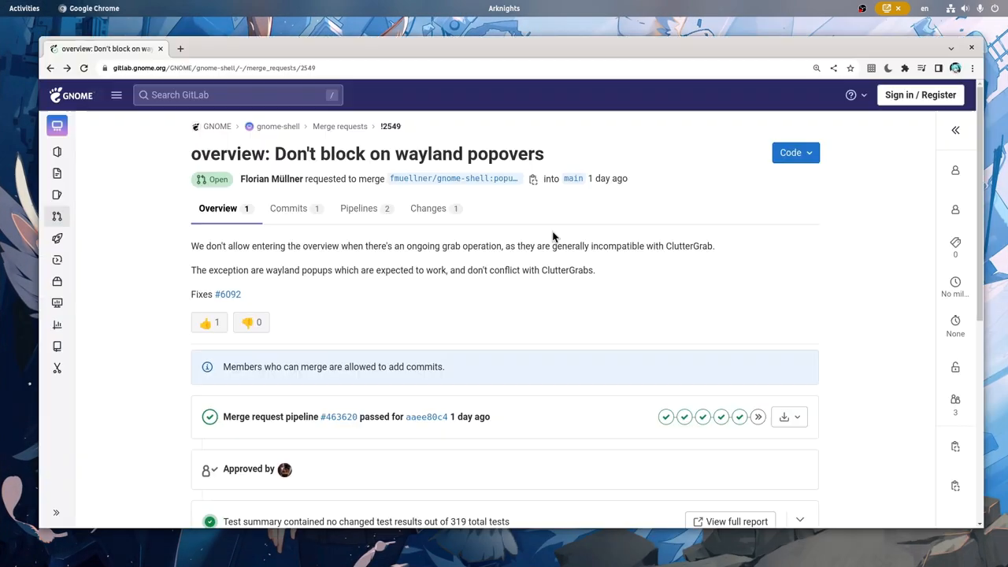
triple_click(366, 154)
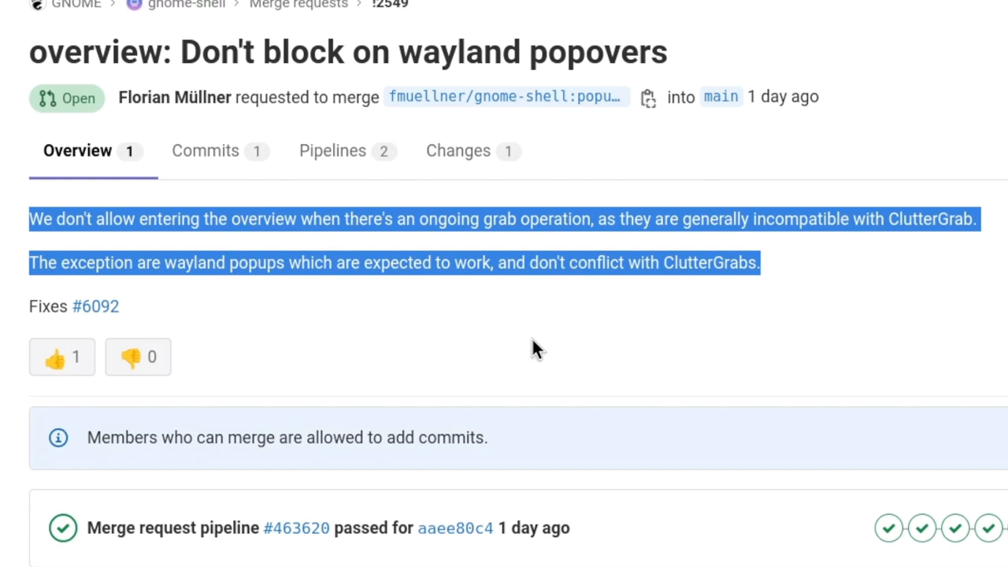
Hide Chrome and open the top-bar calendar for Sunday, November 20, 2022
left_click(458, 151)
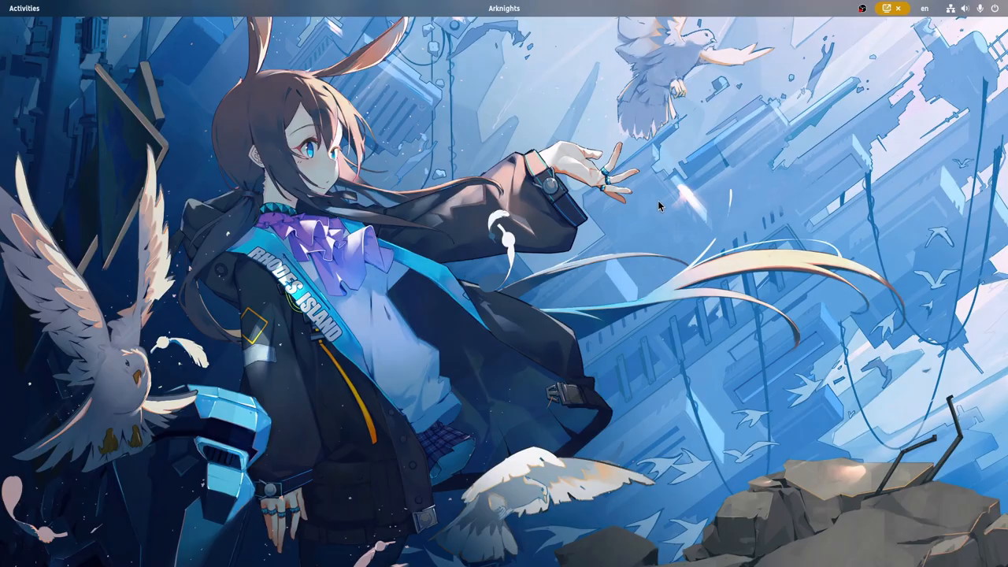
mouse_move(523, 44)
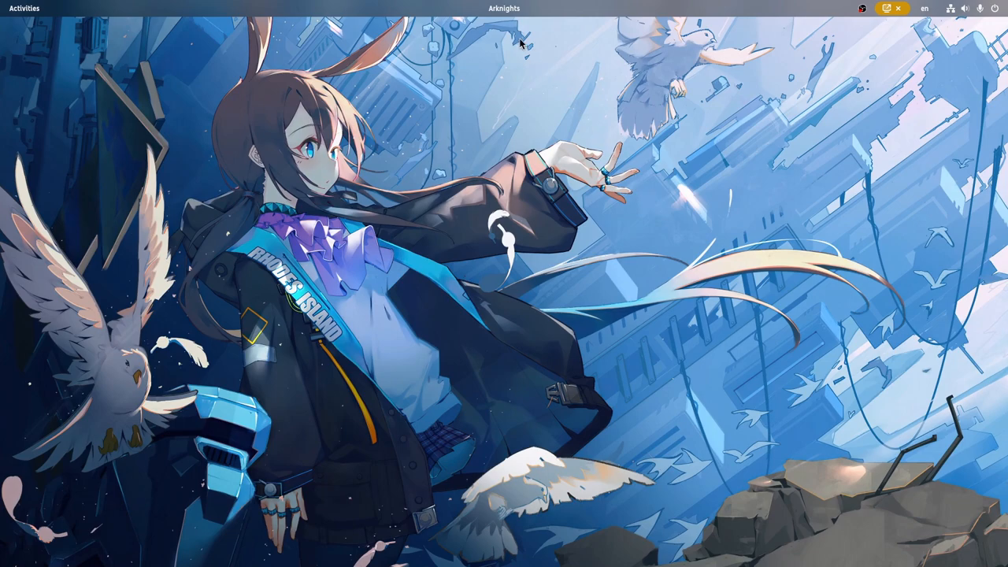
left_click(504, 8)
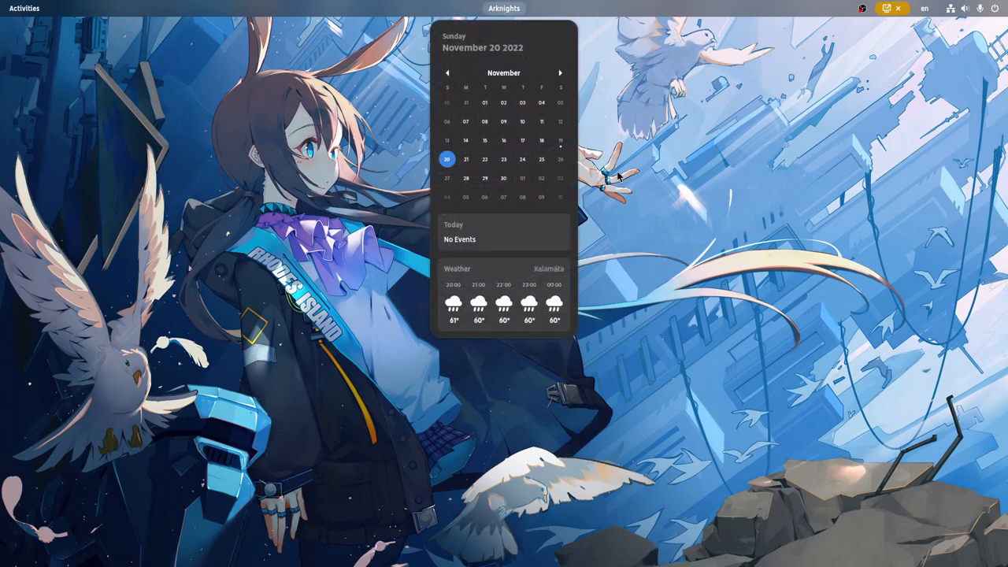